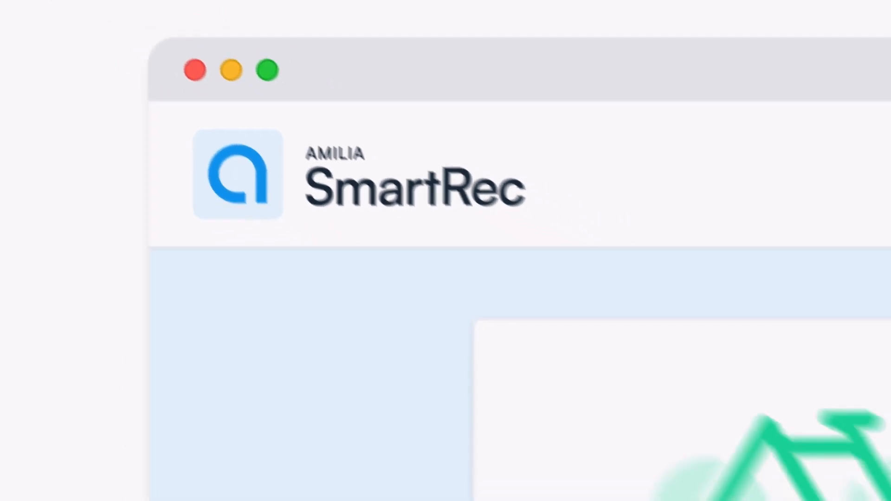
# Scroll from the SmartRec intro down to the Acme Gym store's Activités tab and filters.
pyautogui.scroll(-3)
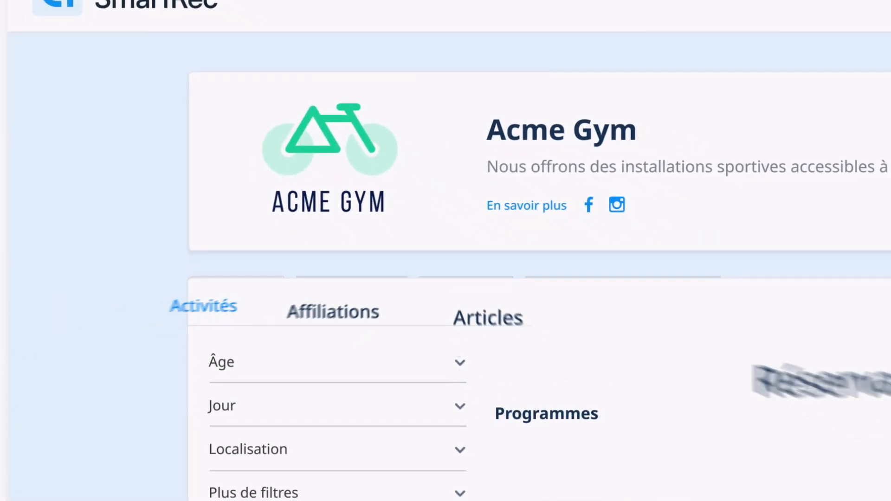
pyautogui.scroll(-3)
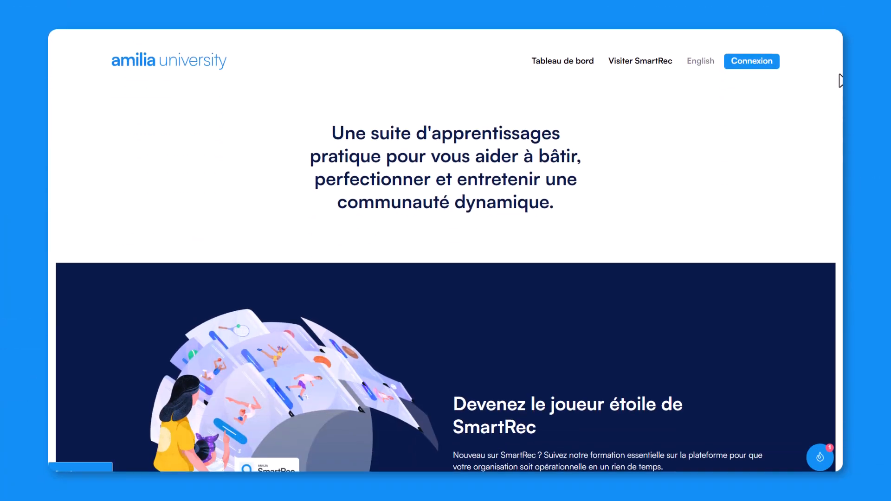
# Scroll through the Amilia University home page, course list and Les abonnements lesson.
pyautogui.scroll(-3)
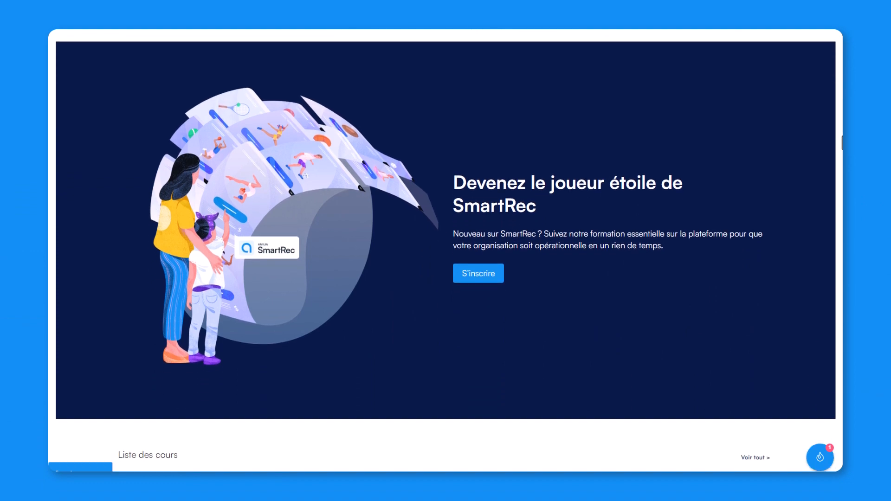
pyautogui.scroll(-3)
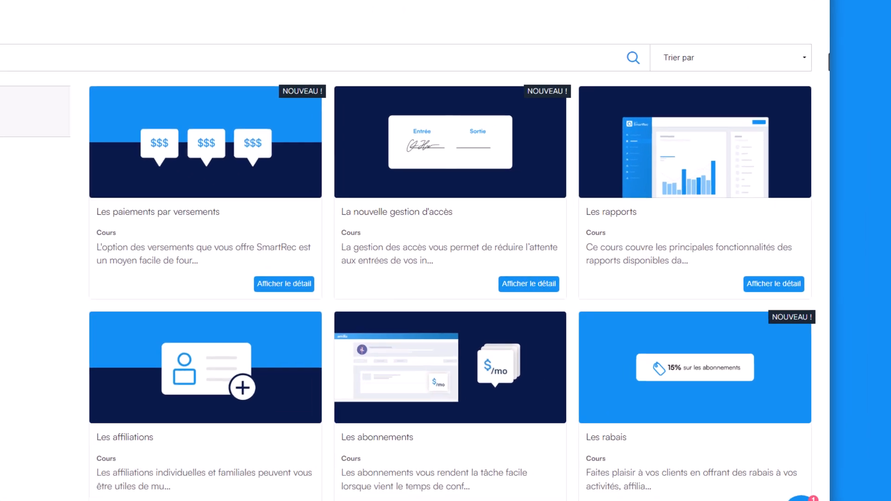
pyautogui.scroll(-3)
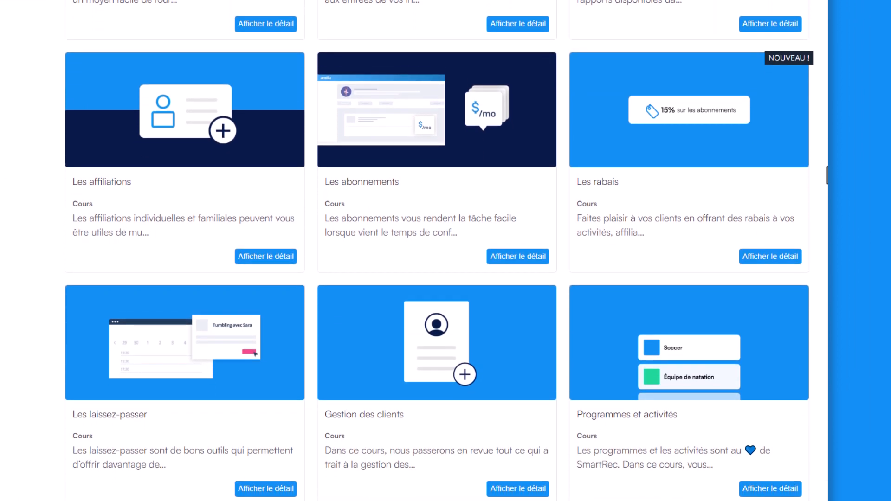
pyautogui.scroll(-3)
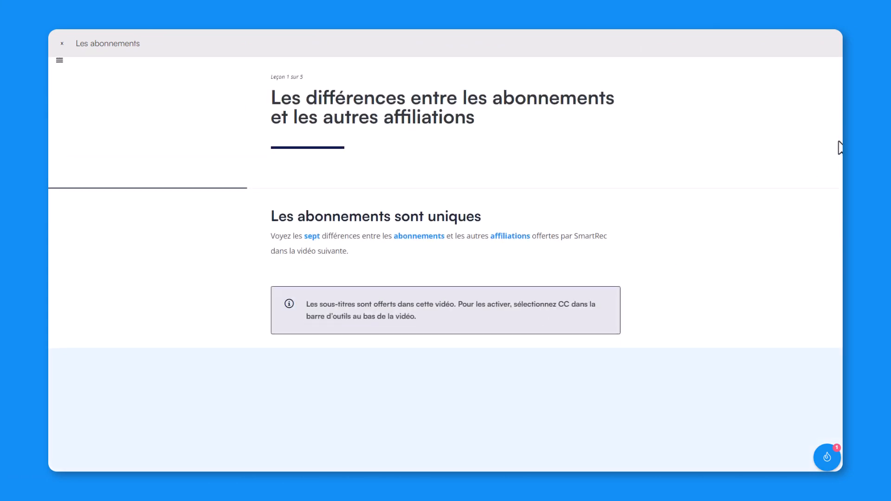
pyautogui.scroll(-3)
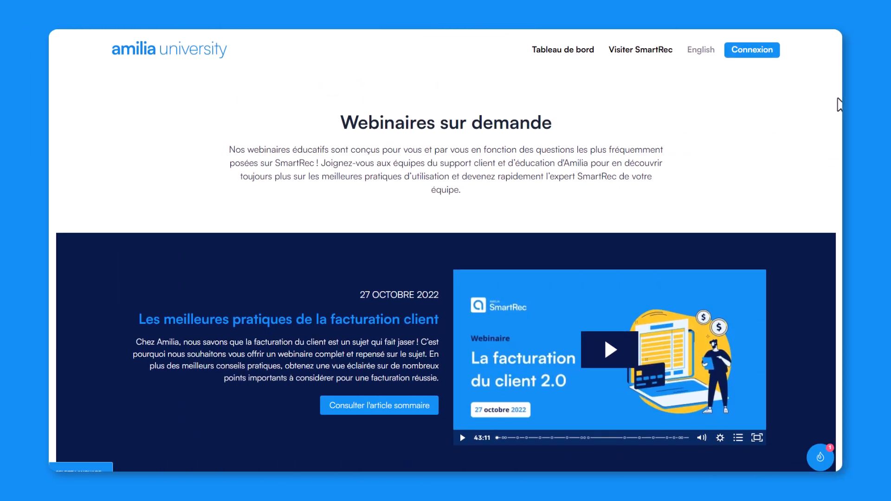
pyautogui.scroll(-3)
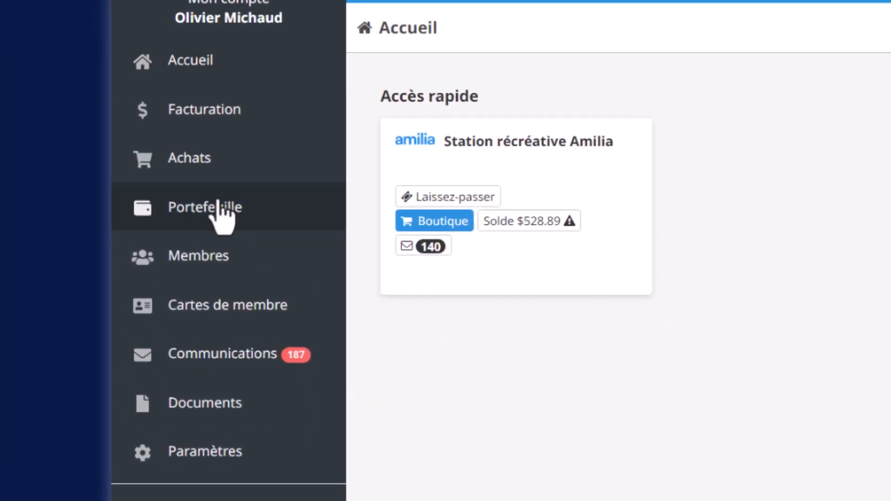
# Open Portefeuille, browse the Modes de paiement list, then view Paiements à venir.
pyautogui.click(205, 207)
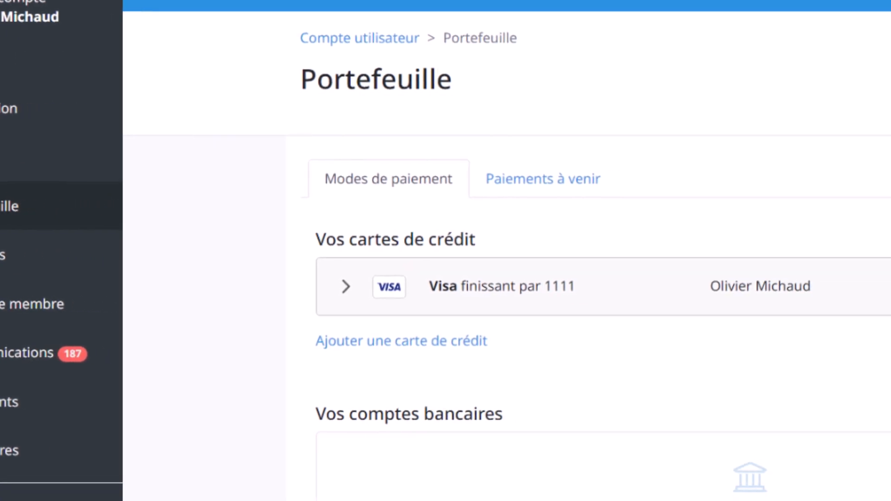
pyautogui.scroll(-3)
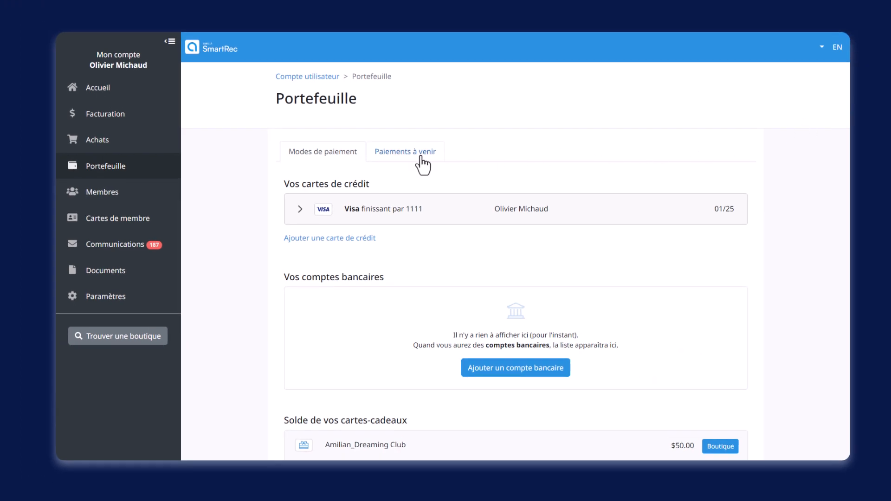
pyautogui.click(405, 152)
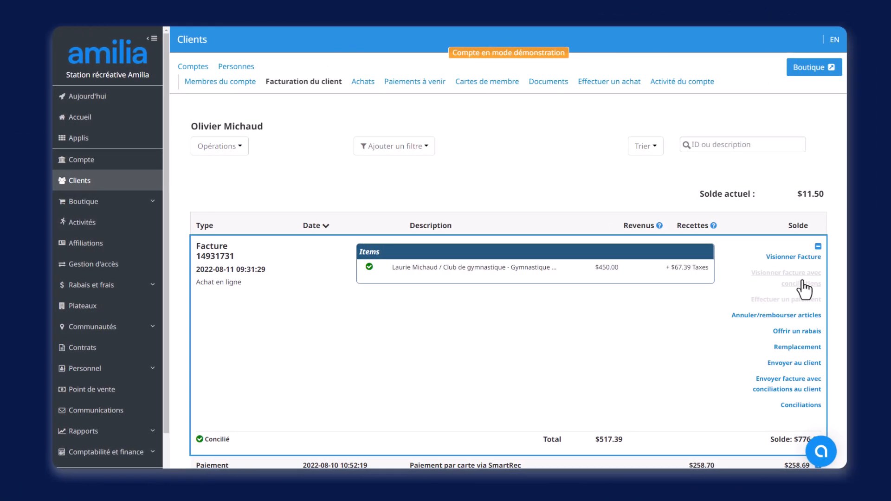
# Replace the invoice's gymnastics item with Aventures from the Camp de vacances category.
pyautogui.click(797, 347)
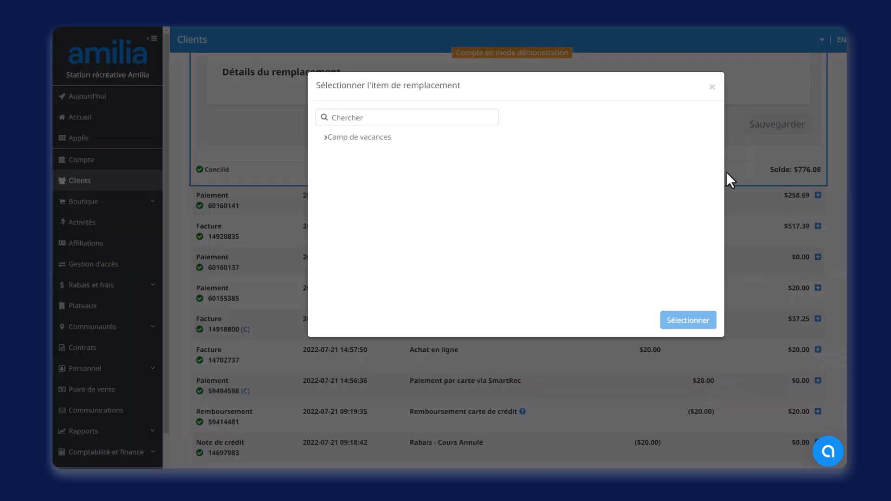
pyautogui.click(359, 136)
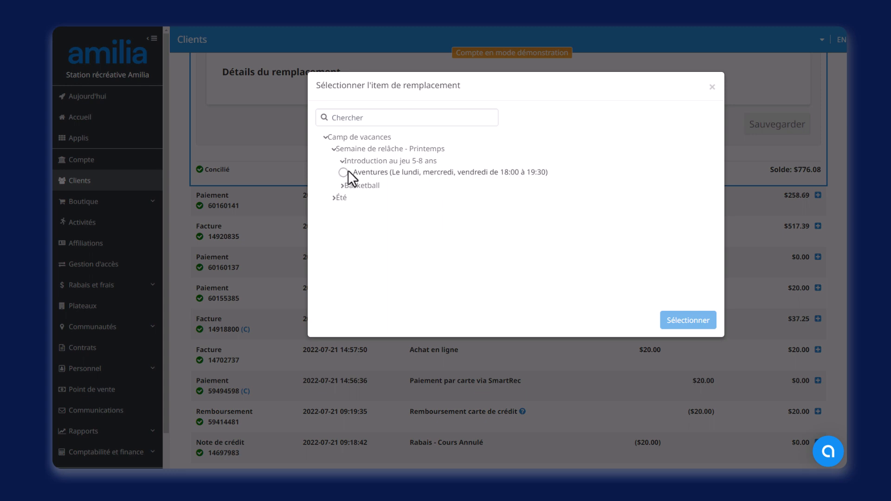
pyautogui.click(343, 173)
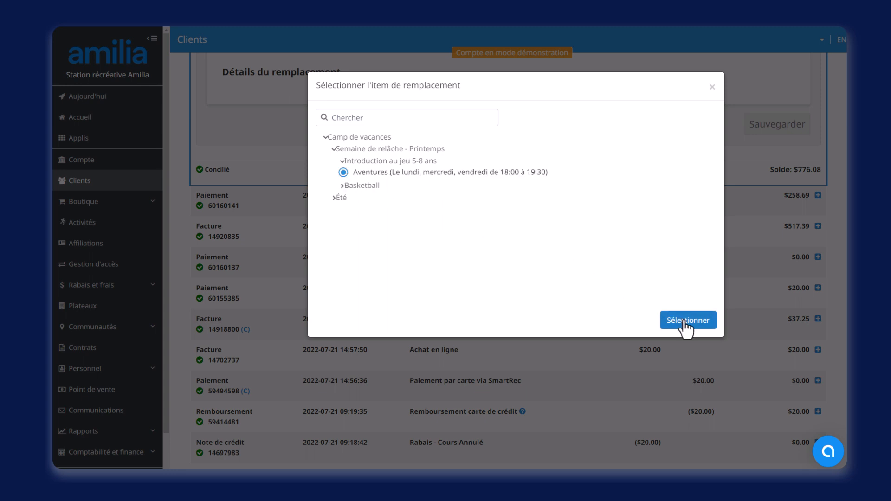
pyautogui.click(688, 320)
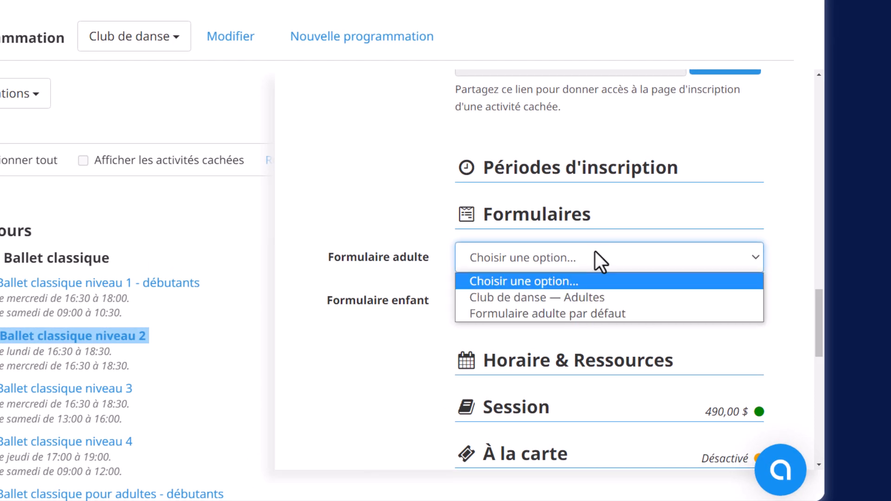
# Assign Club de danse — Adultes and a child form, then tick Formulaire adulte in bulk edit.
pyautogui.click(546, 296)
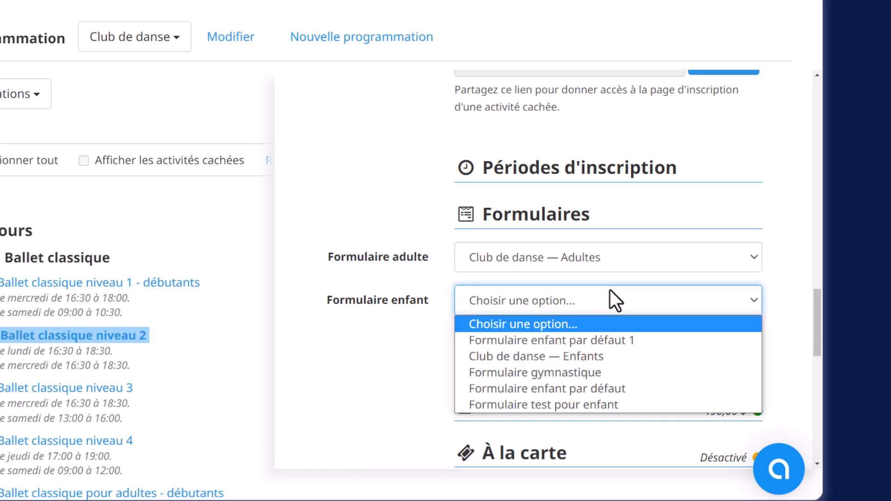
pyautogui.click(536, 356)
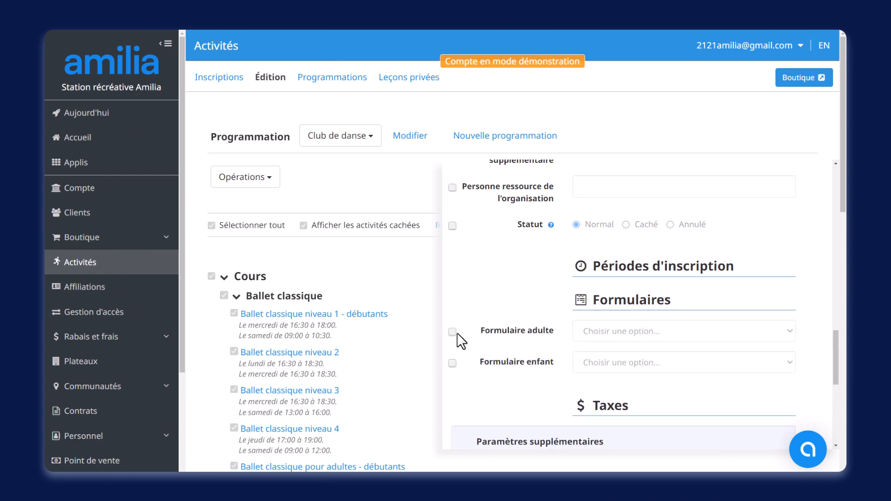
pyautogui.click(453, 331)
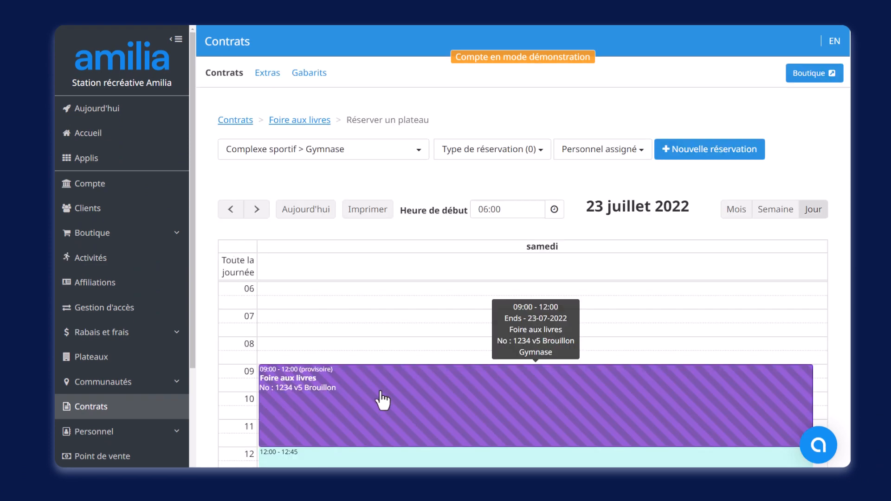
# Change only this Foire aux livres occurrence's Période tampon après to 15 minutes.
pyautogui.click(384, 398)
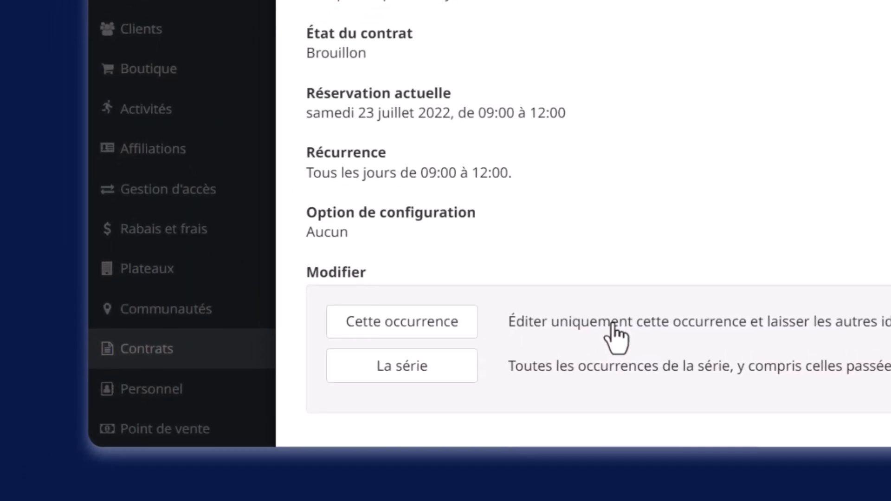
pyautogui.click(401, 321)
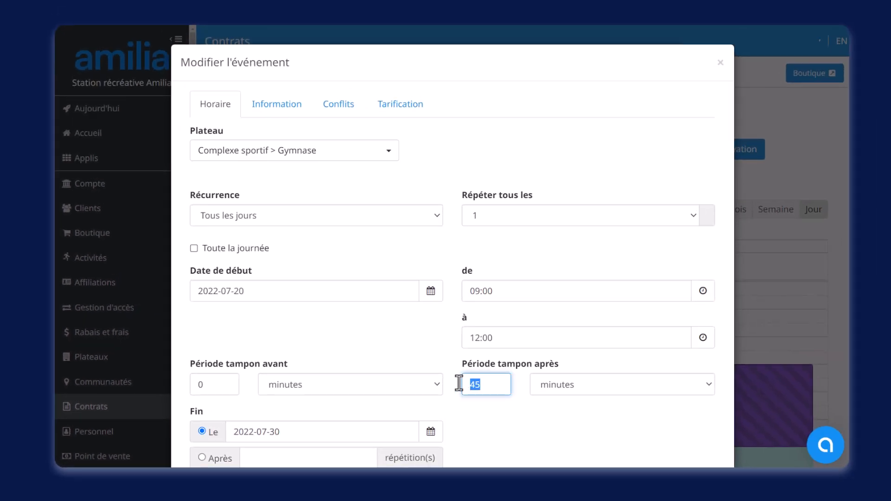
pyautogui.write('15')
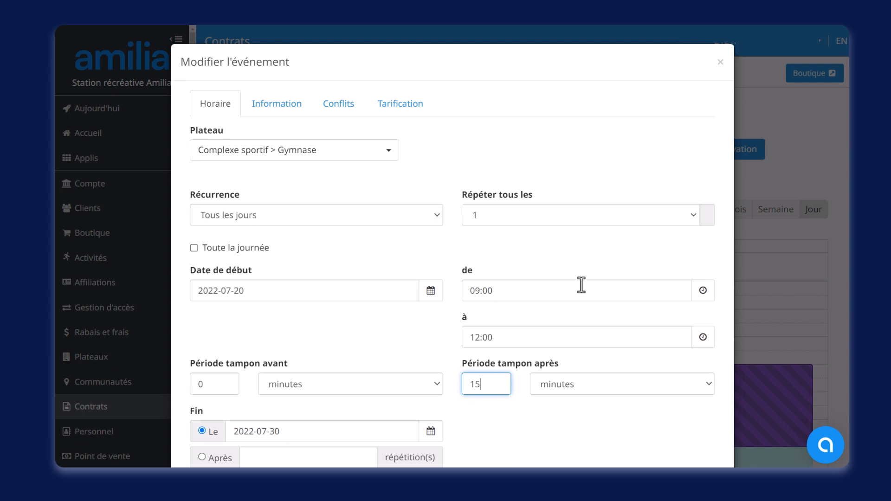
pyautogui.scroll(-3)
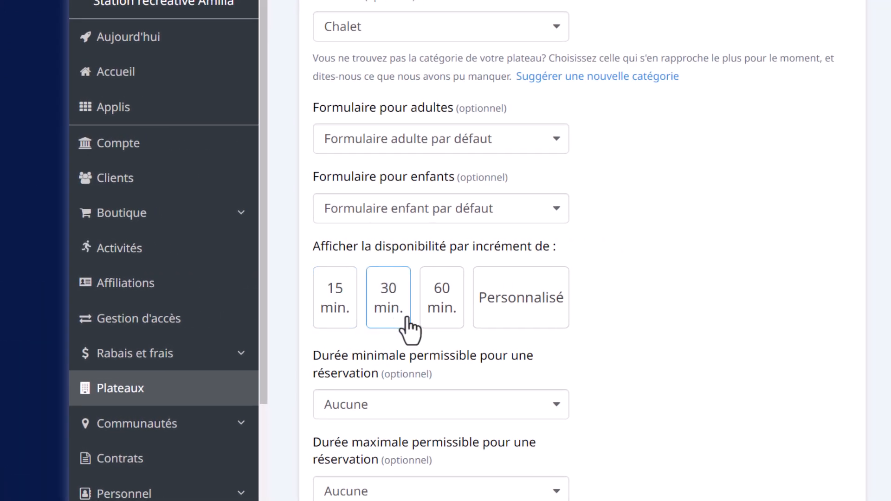
# Set a custom 160-minute availability increment and open the Suggéré linked-item dropdown.
pyautogui.click(520, 297)
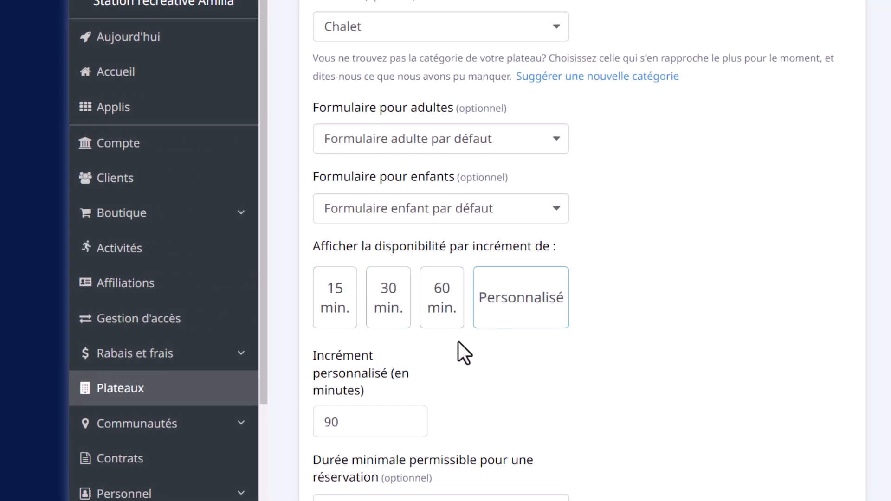
pyautogui.click(369, 422)
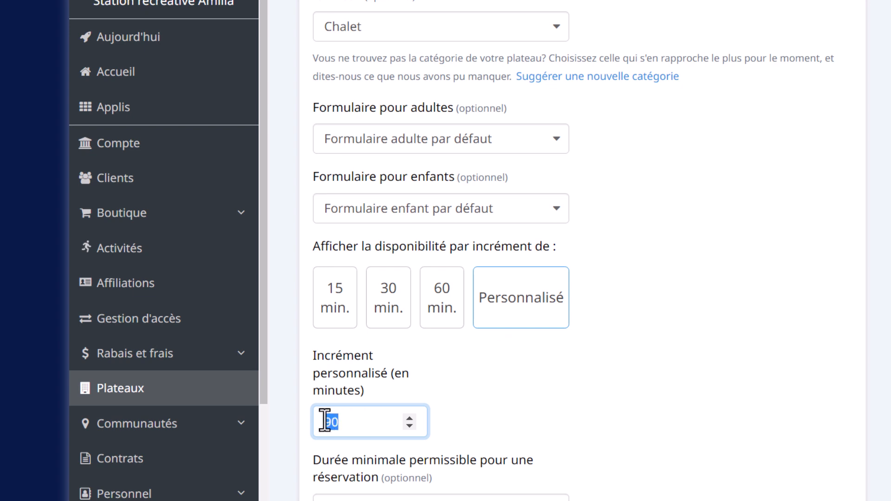
pyautogui.write('160')
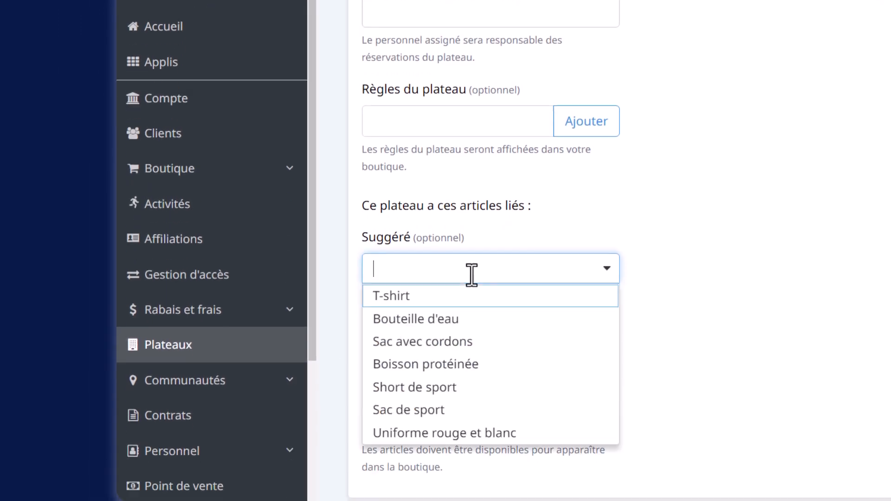
pyautogui.click(422, 341)
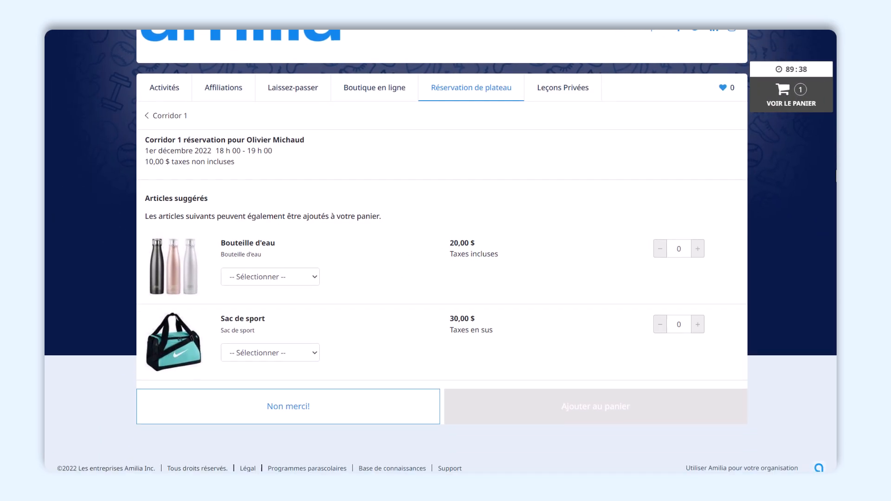
# Pick a colour from the suggested Bouteille d'eau's colour options.
pyautogui.click(270, 276)
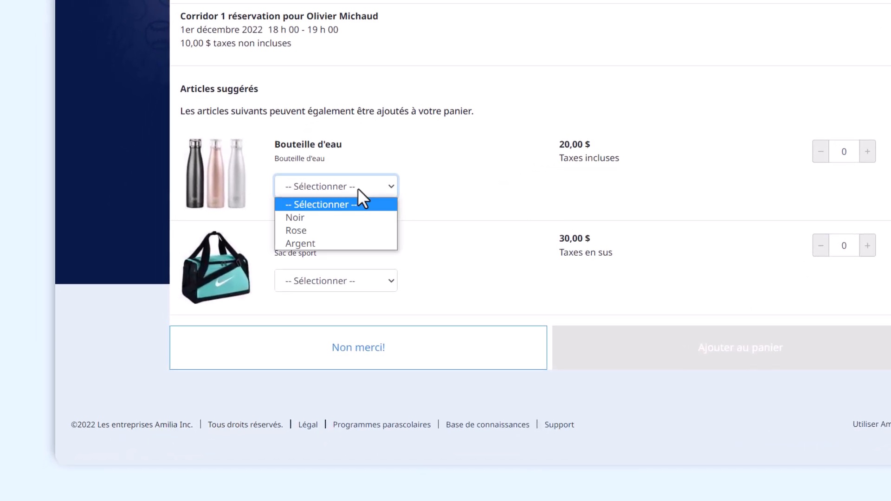
pyautogui.click(294, 217)
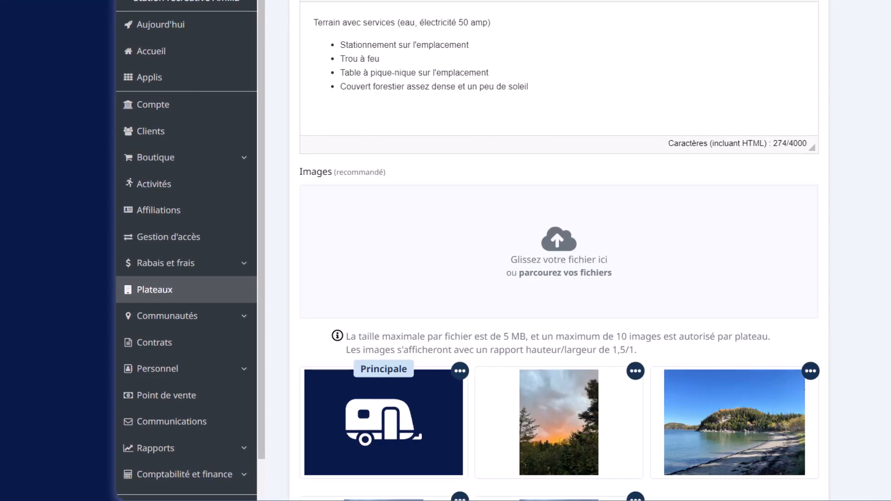
# Preview Terrains #1 in Vue client and advance through two carousel photos.
pyautogui.click(230, 33)
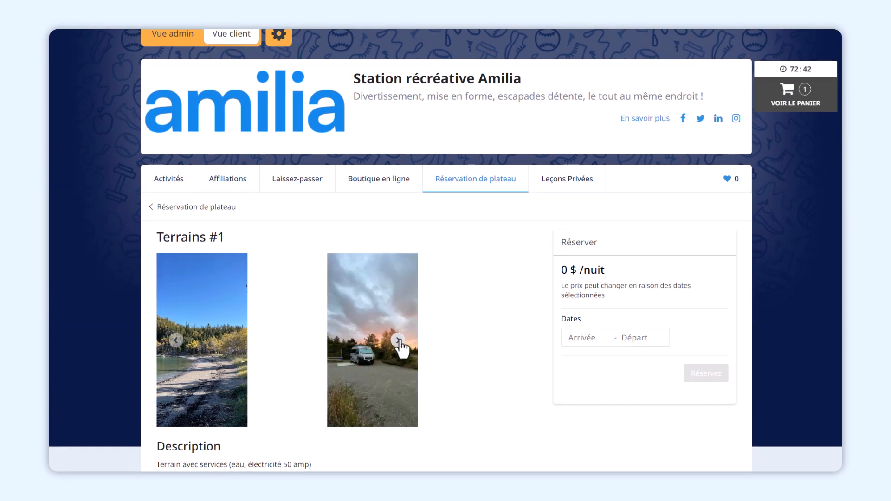
pyautogui.click(400, 340)
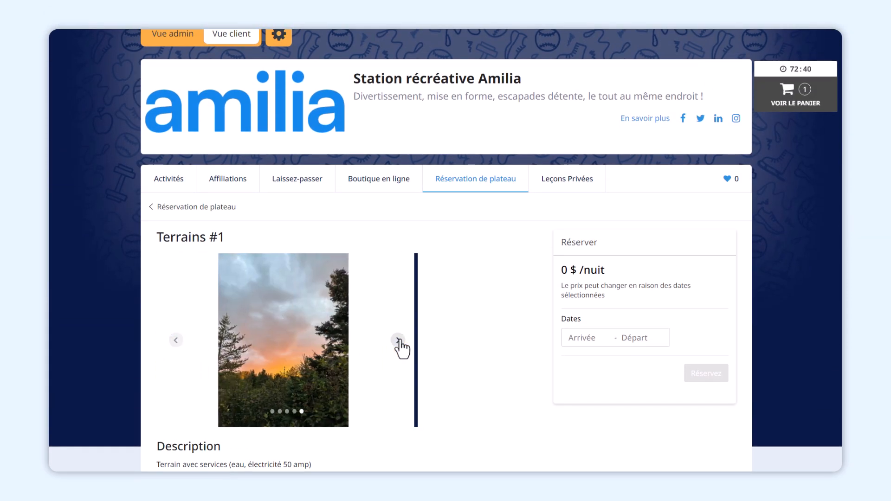
pyautogui.click(398, 340)
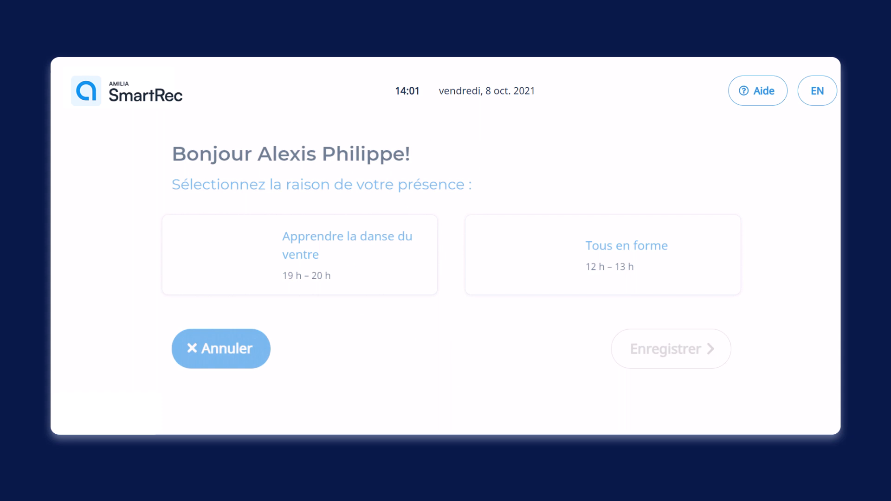
# Check the visitor in to Tous en forme, then Apprendre la danse du ventre, and finish.
pyautogui.click(602, 254)
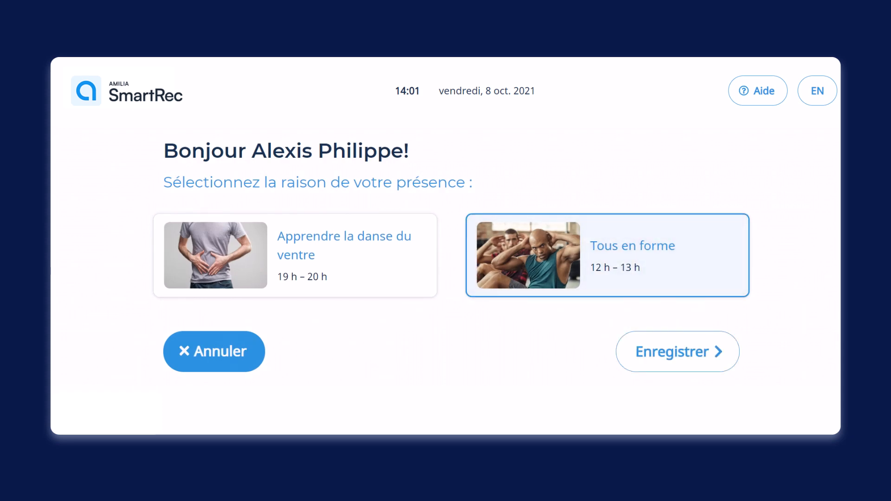
pyautogui.click(677, 352)
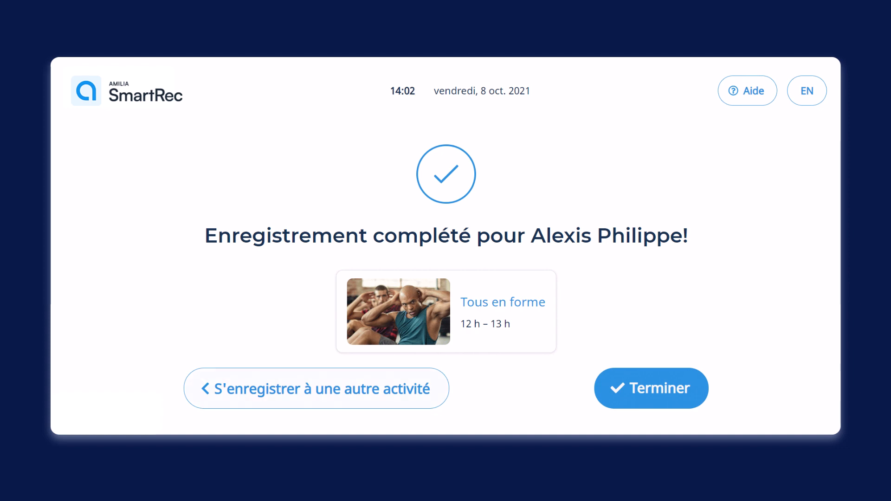
pyautogui.click(316, 388)
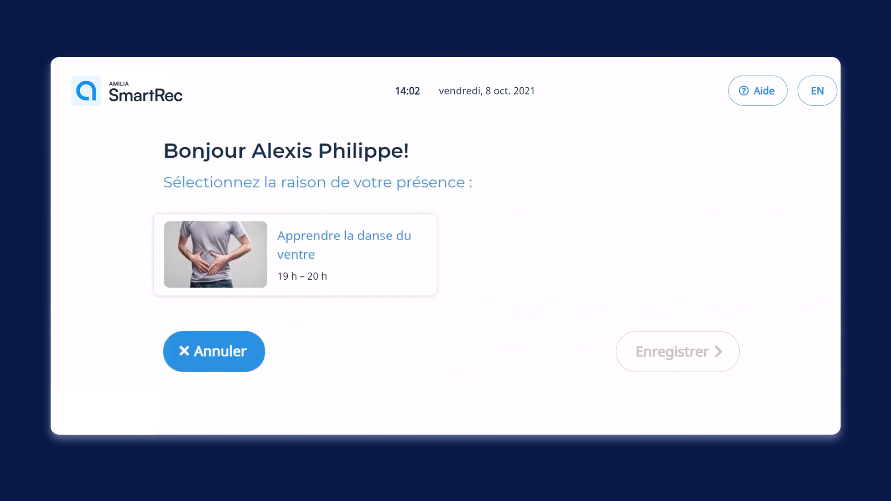
pyautogui.click(295, 254)
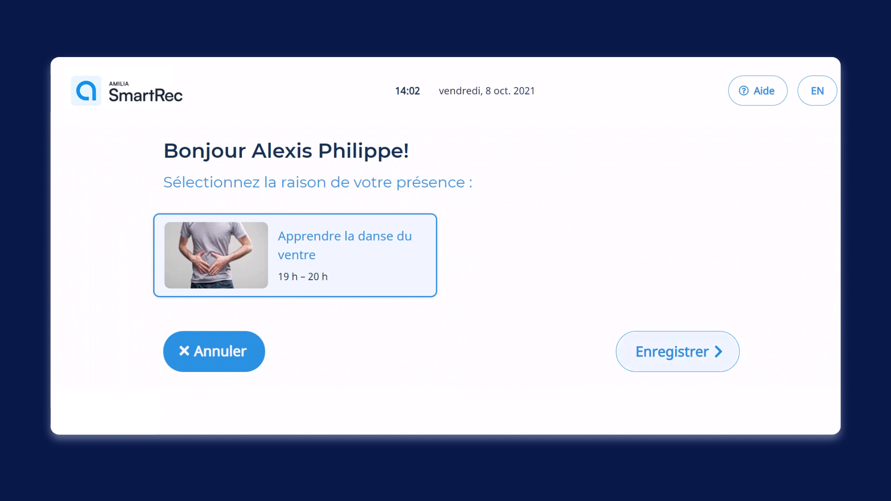
pyautogui.click(677, 352)
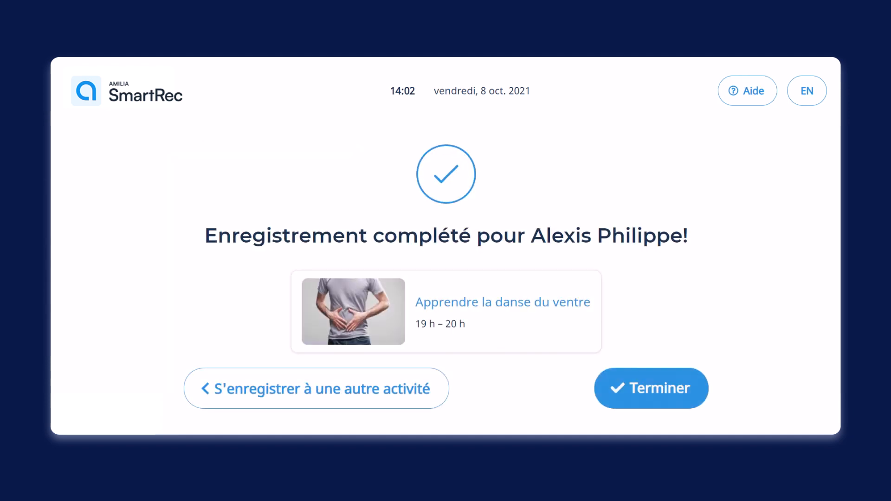
pyautogui.click(651, 388)
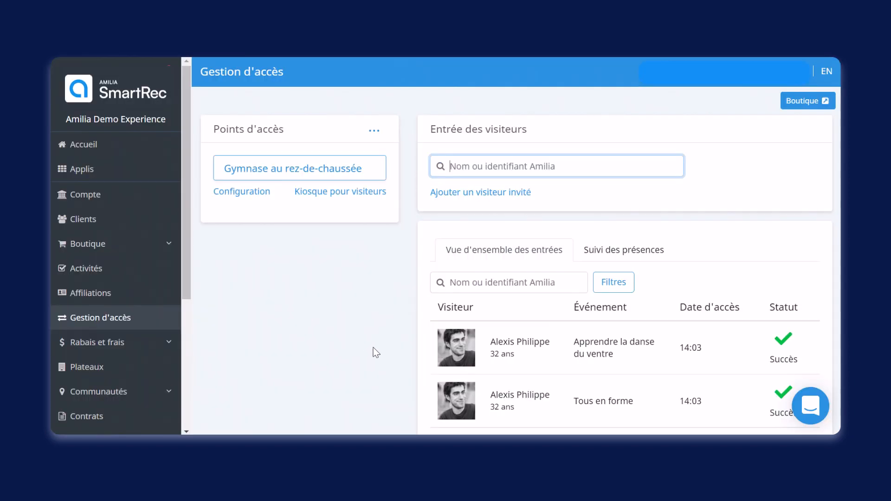
pyautogui.moveTo(499, 390)
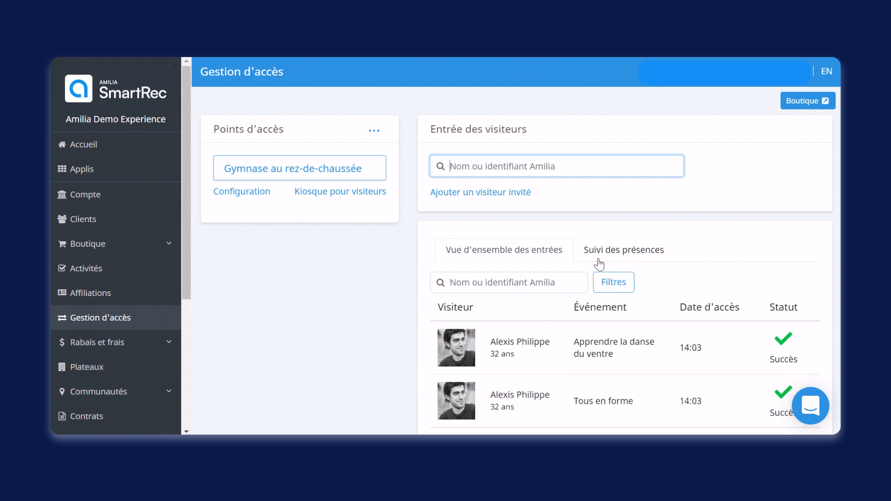
# Show the Suivi des présences list with today's gym check-ins and the visitor's 14:03 entries.
pyautogui.click(623, 250)
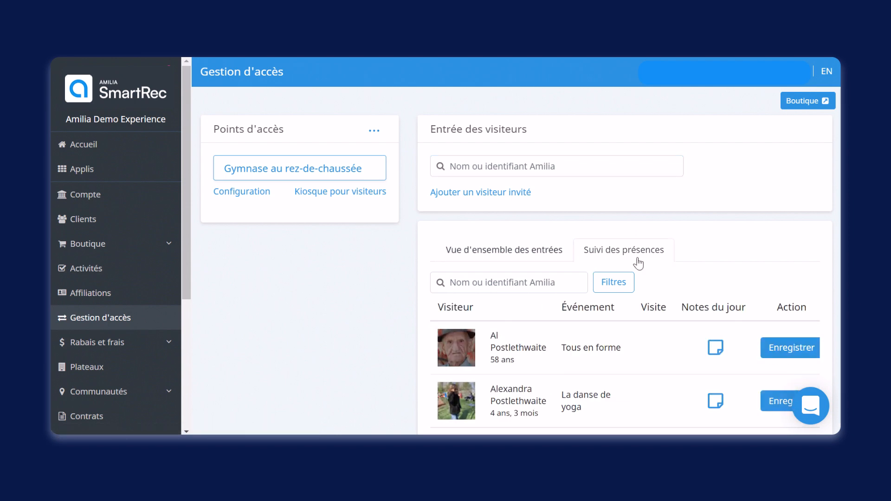
pyautogui.scroll(-3)
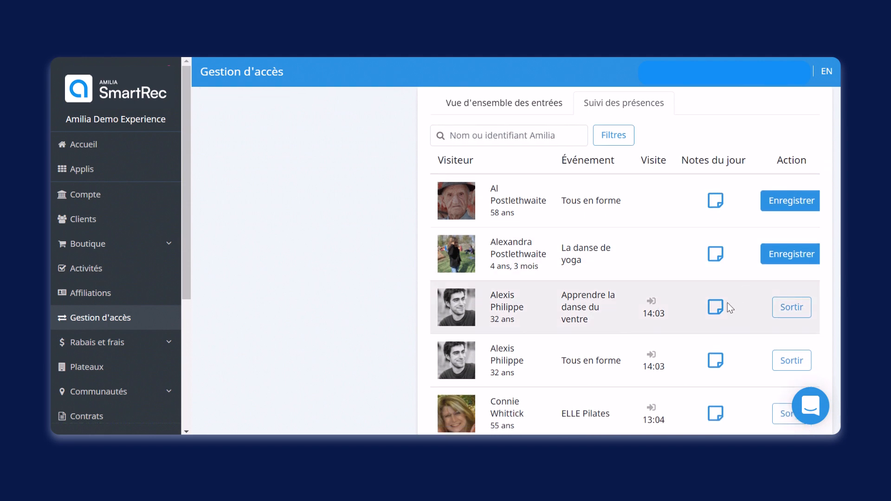
pyautogui.moveTo(739, 352)
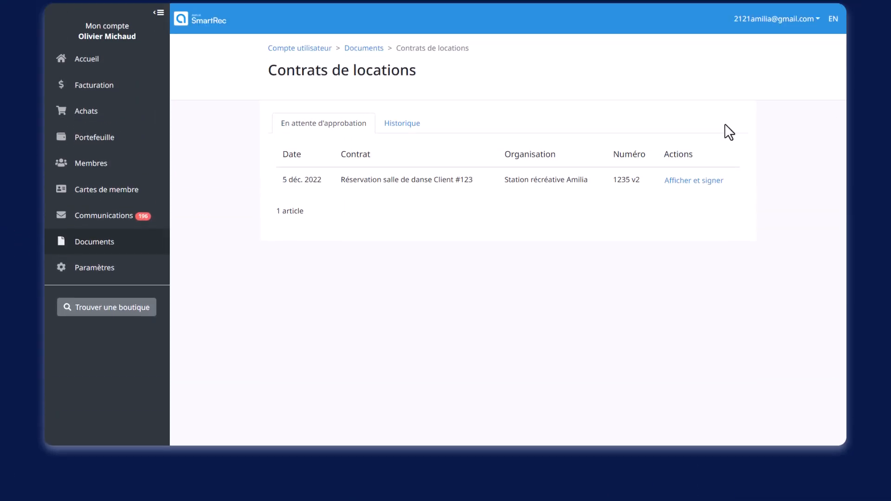
# Review the Réservation salle de danse Client #123 contract, give e-signature consent and confirm signing.
pyautogui.click(694, 180)
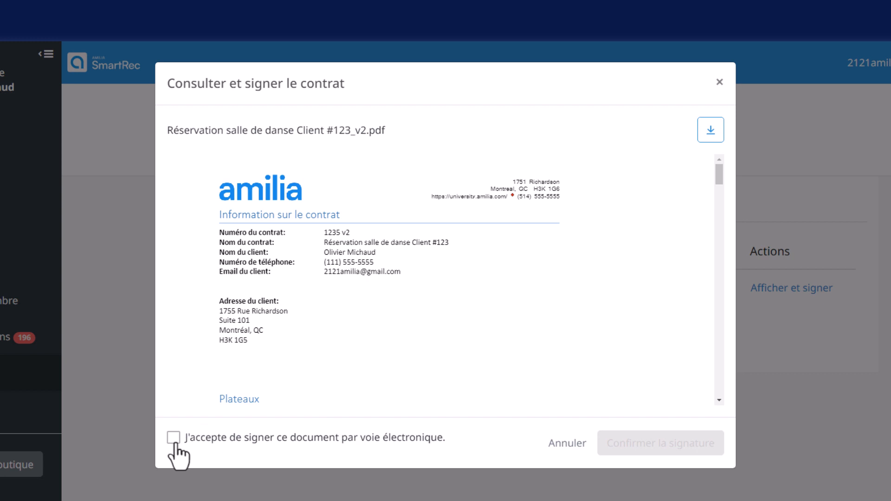
pyautogui.click(173, 438)
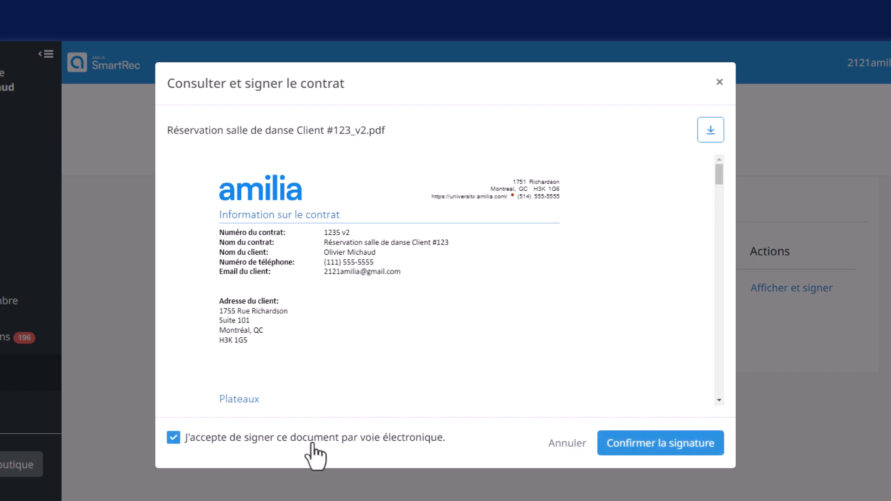
pyautogui.click(659, 443)
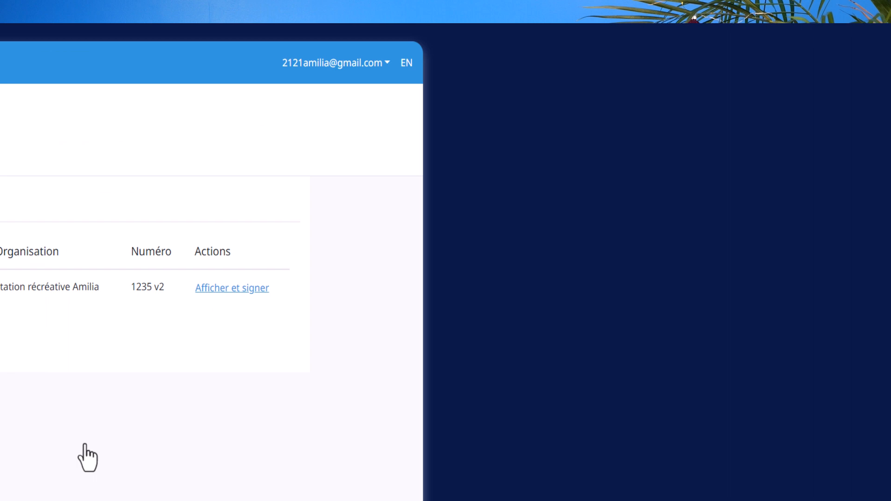
pyautogui.click(231, 288)
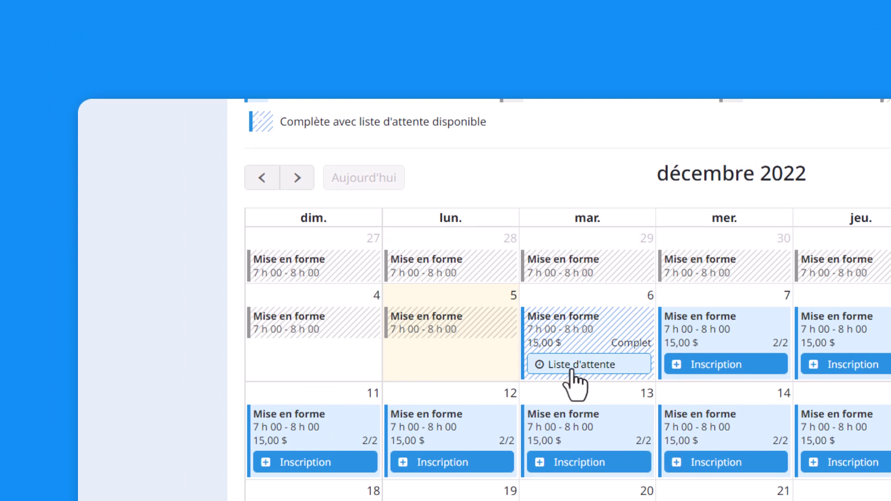
# Add the selected participant to the full 6 December Mise en forme waitlist, then check the staff view.
pyautogui.click(575, 365)
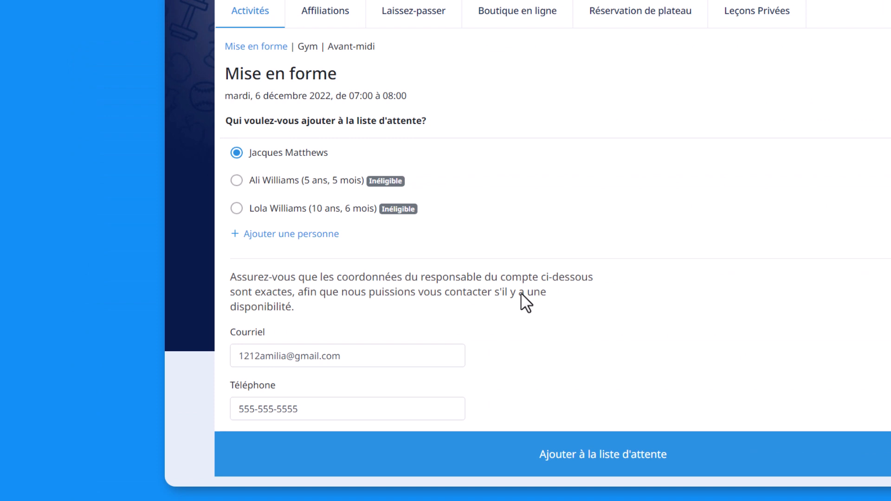
pyautogui.moveTo(620, 440)
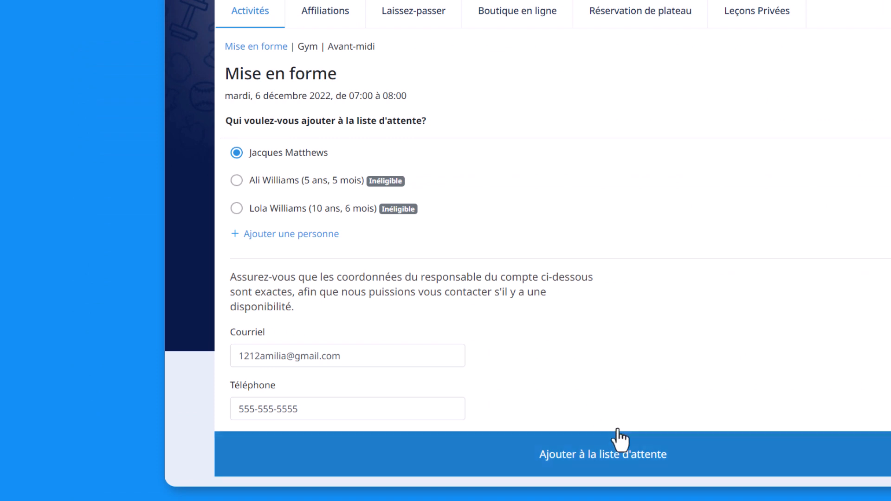
pyautogui.click(602, 454)
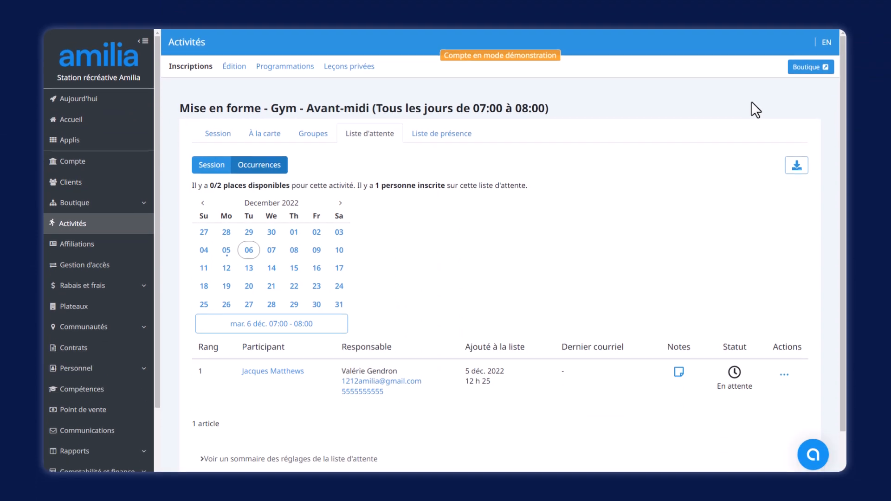
pyautogui.click(784, 374)
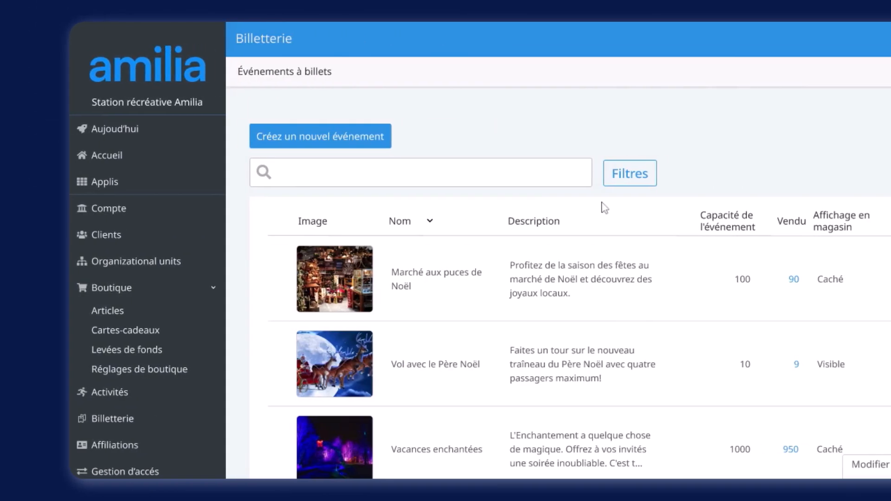
# Scroll through the store's Billetterie cards listing holiday events with dates, venues and prices.
pyautogui.scroll(-3)
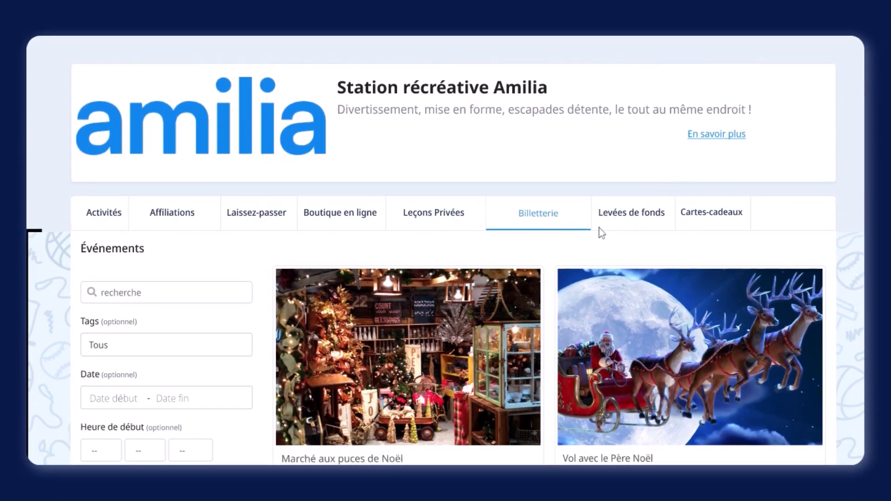
pyautogui.scroll(-3)
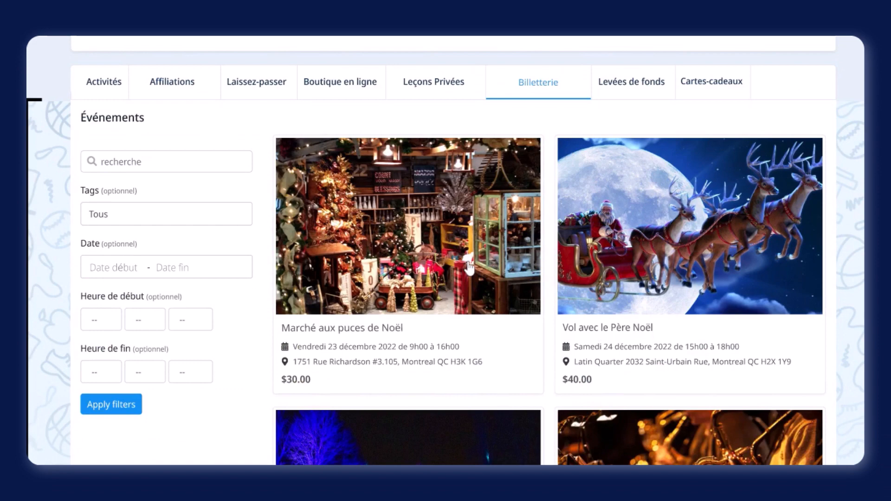